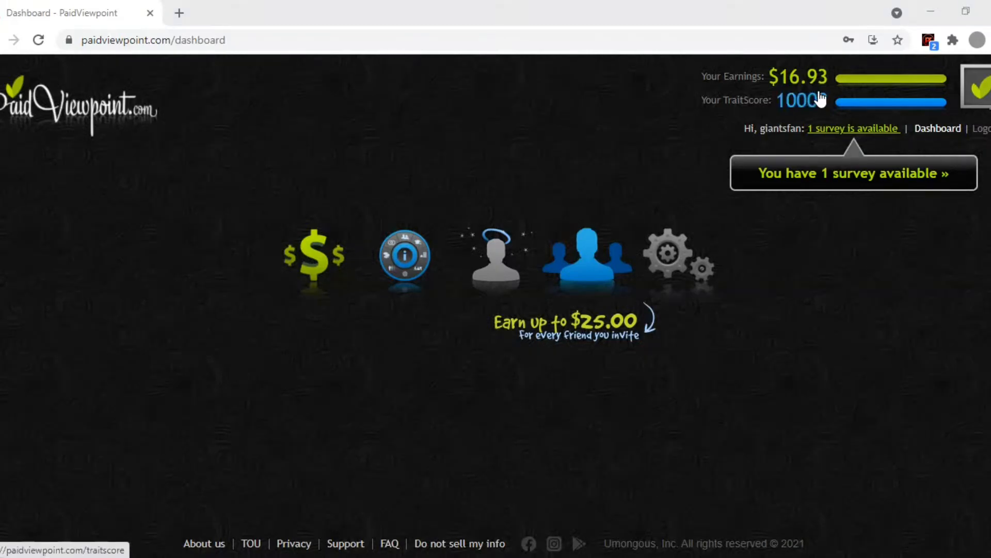
pyautogui.moveTo(813, 107)
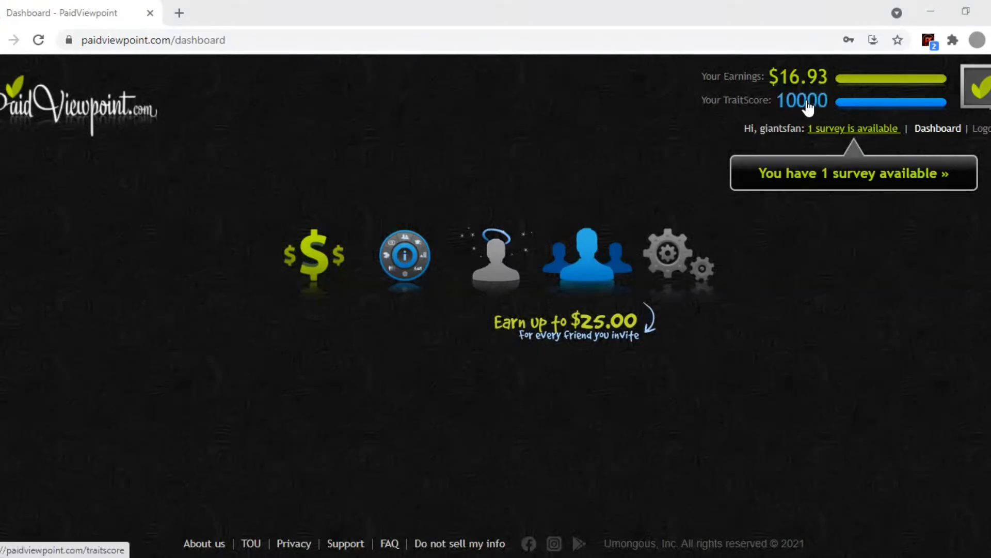
pyautogui.moveTo(919, 210)
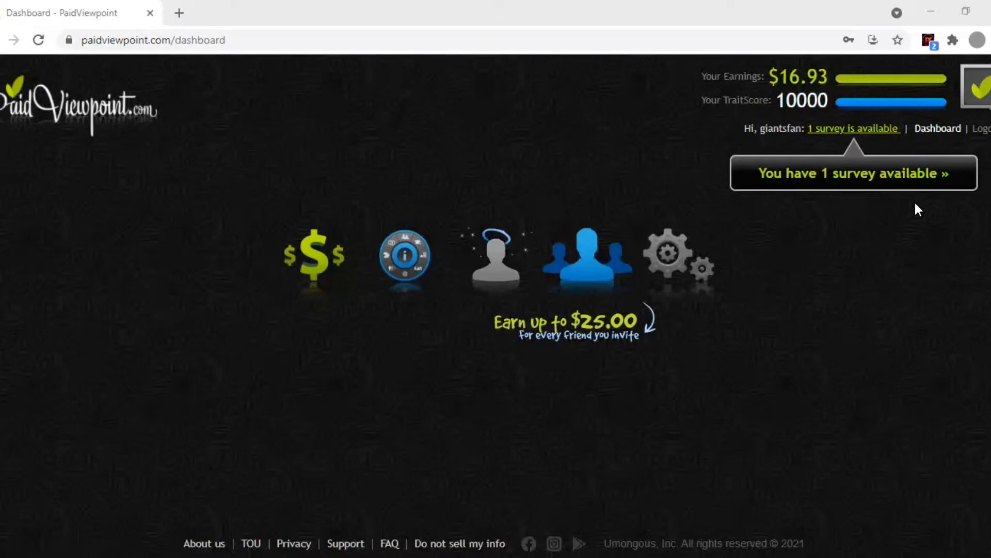
pyautogui.moveTo(853, 128)
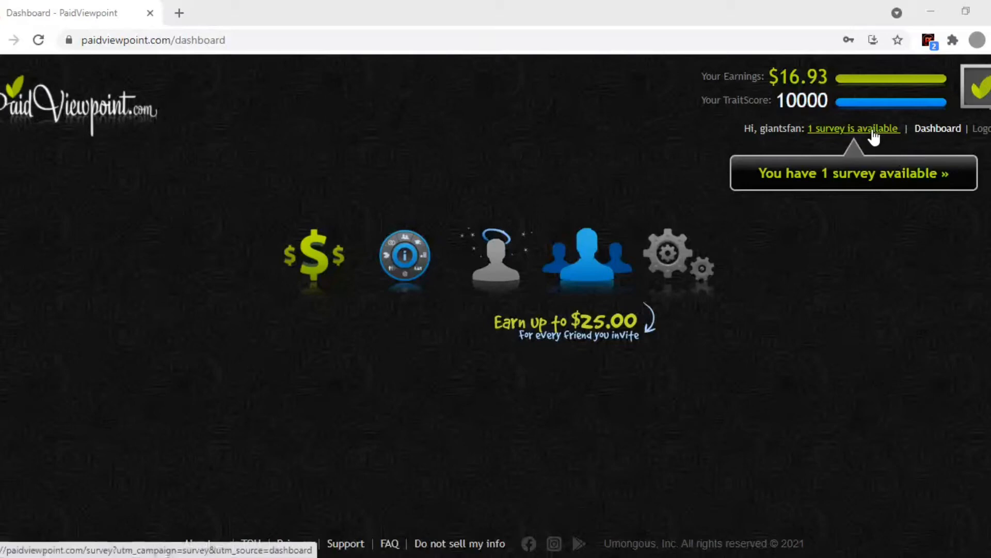
# Step: Start the survey: Old Spice, N/A for music, then check/debit card and direct deposit
pyautogui.click(853, 128)
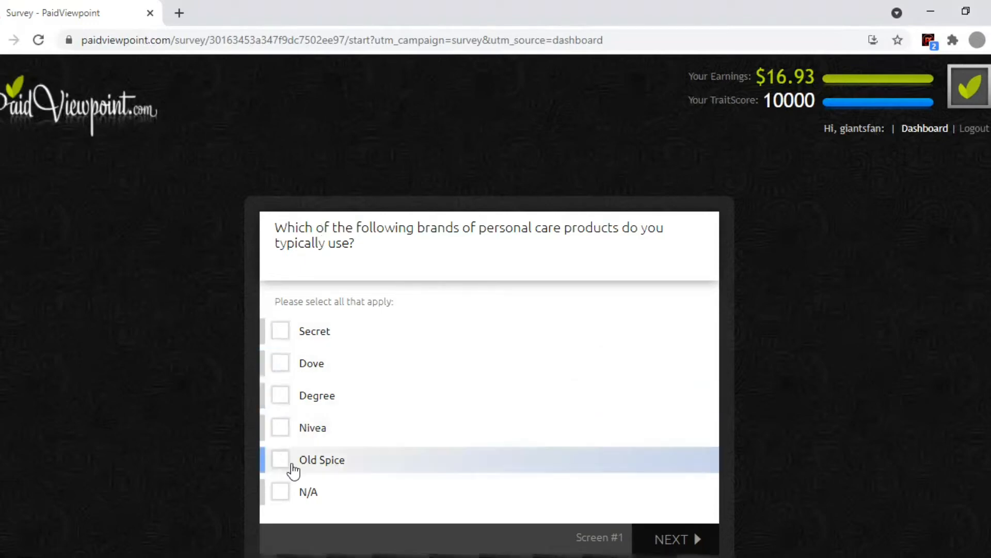
pyautogui.click(280, 459)
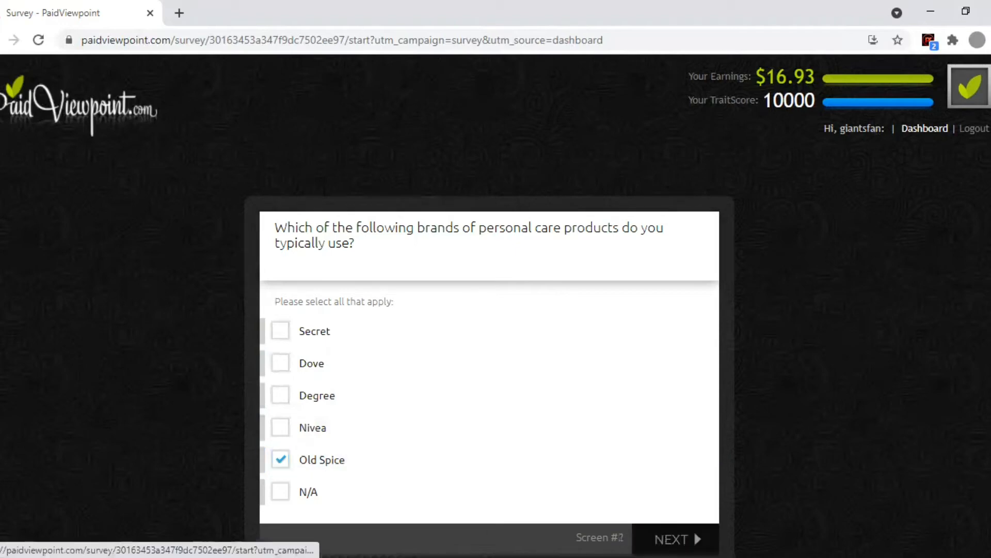
pyautogui.click(675, 538)
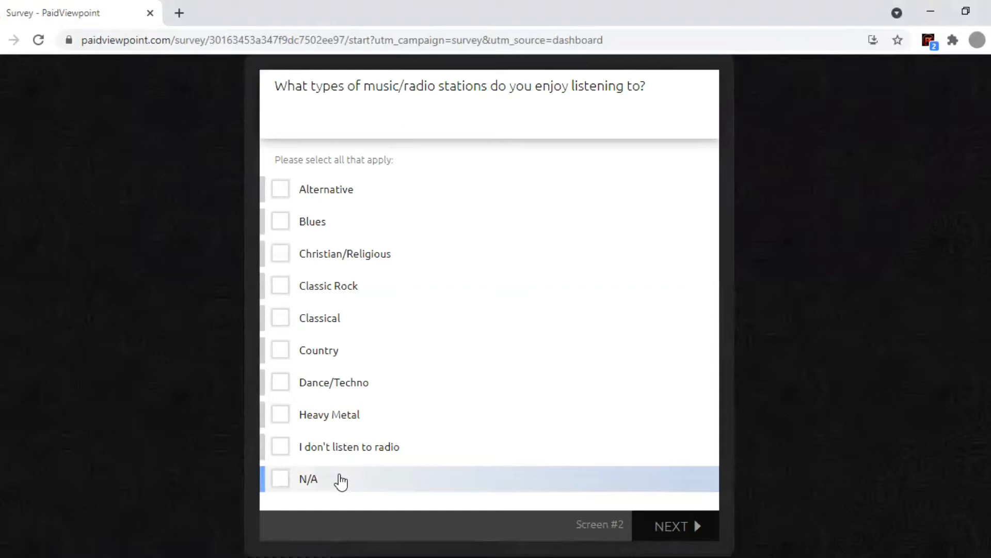
pyautogui.click(671, 526)
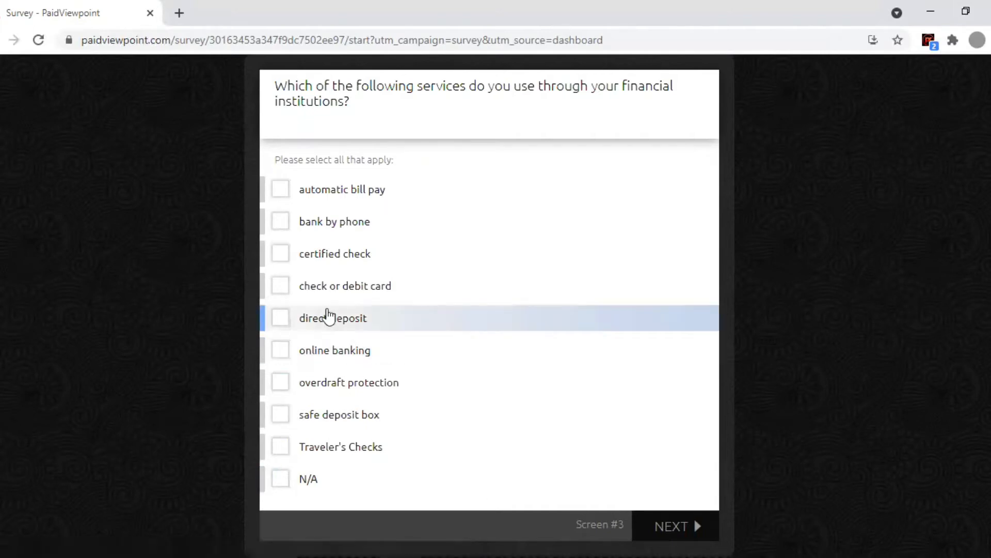
pyautogui.click(279, 285)
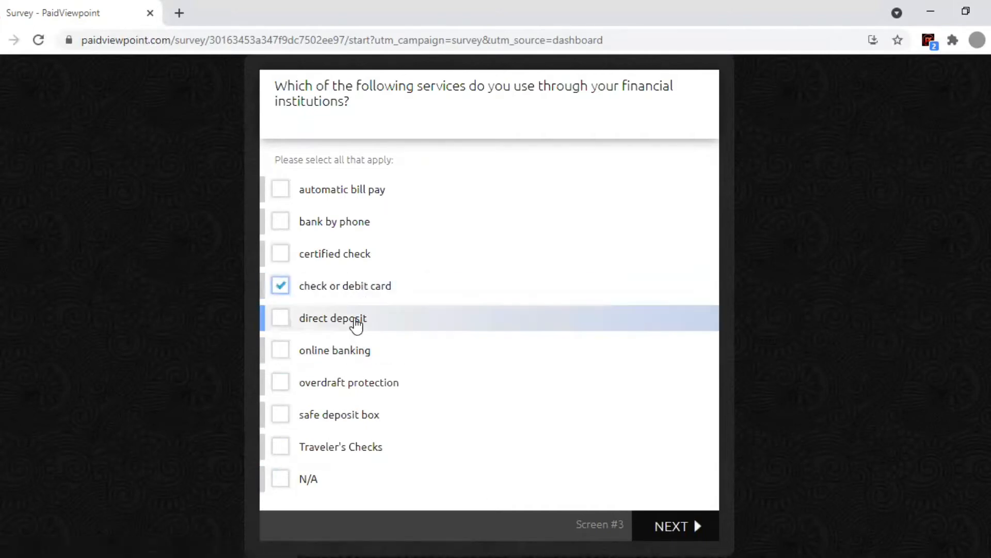
pyautogui.click(280, 318)
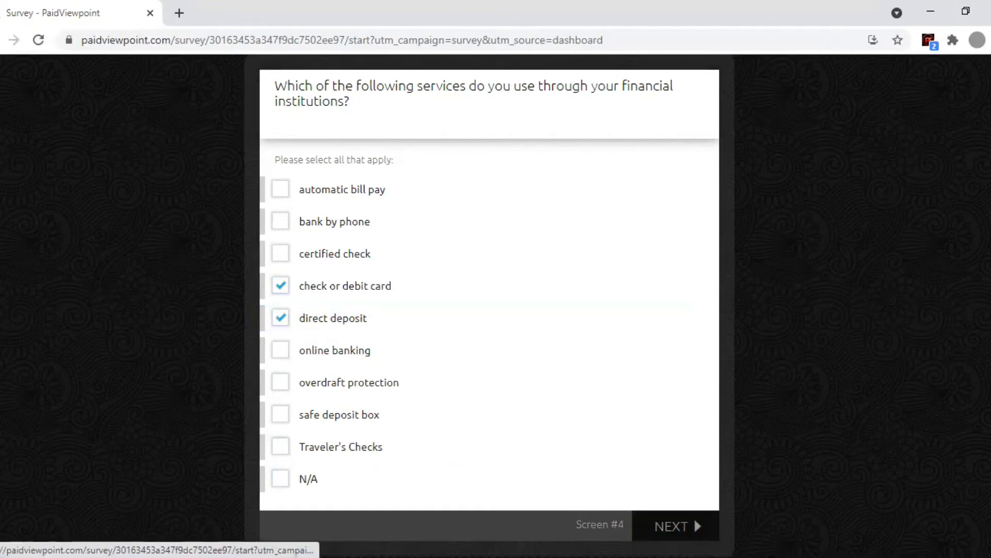
# Step: Submit financial services, mark pants as purchased, and choose N/A for household purchases
pyautogui.click(673, 526)
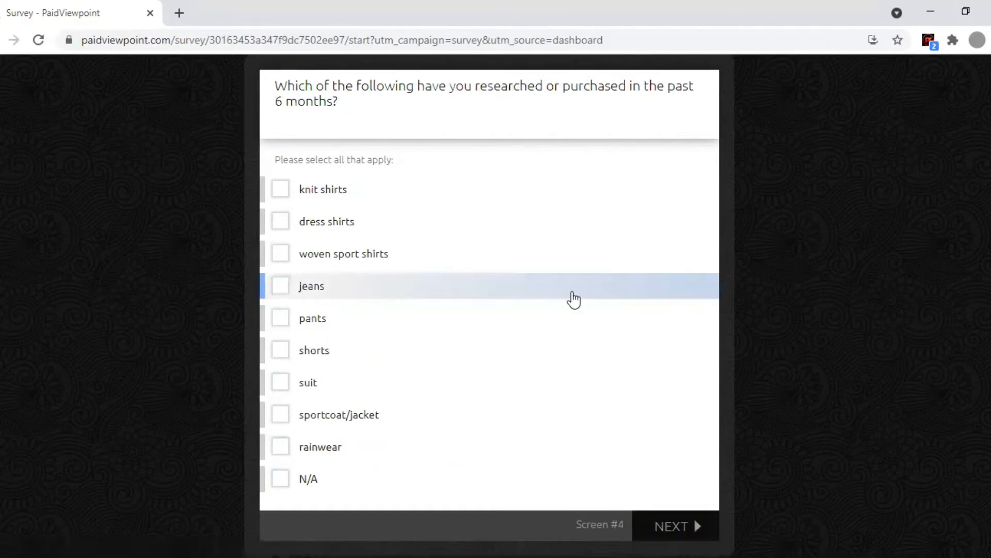
pyautogui.moveTo(375, 319)
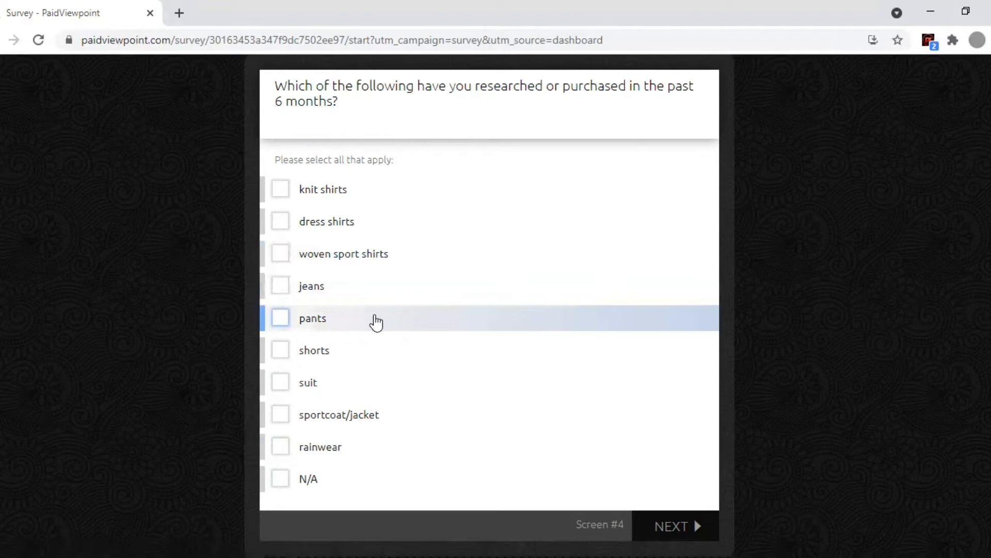
pyautogui.click(280, 382)
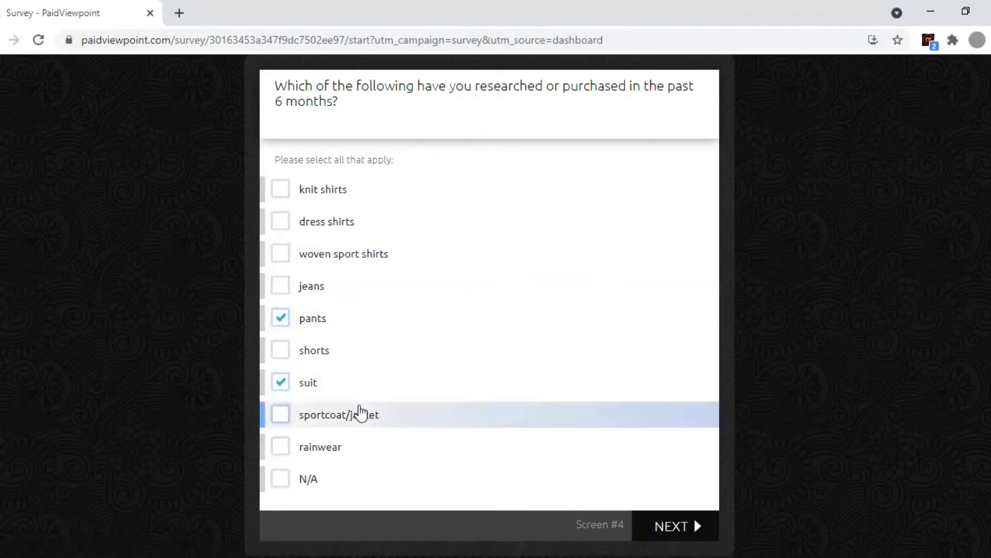
pyautogui.click(671, 525)
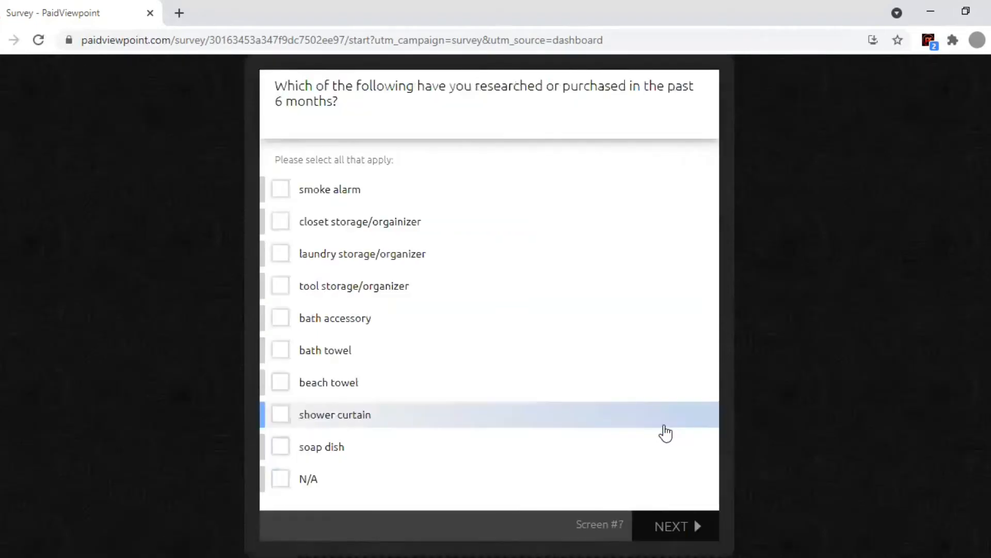
pyautogui.moveTo(622, 263)
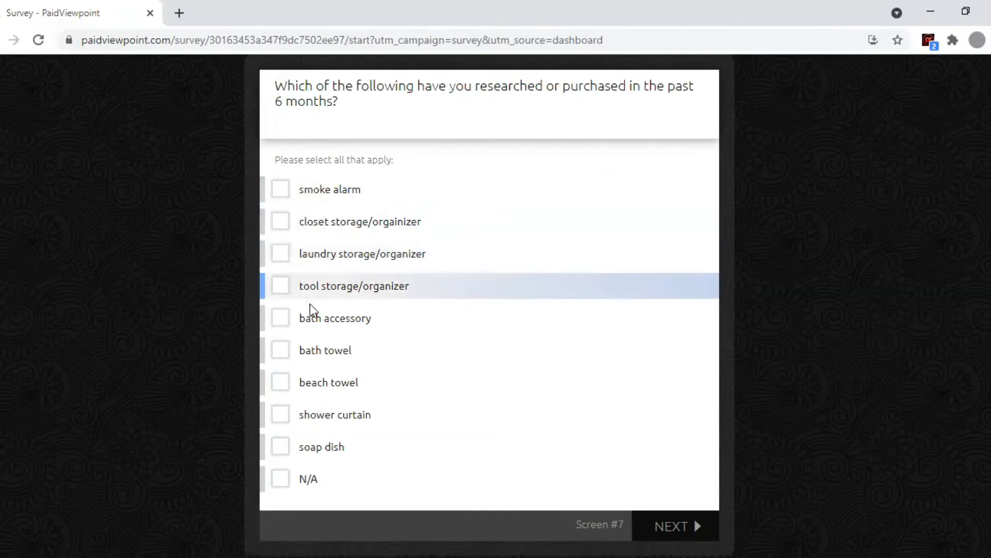
pyautogui.click(280, 478)
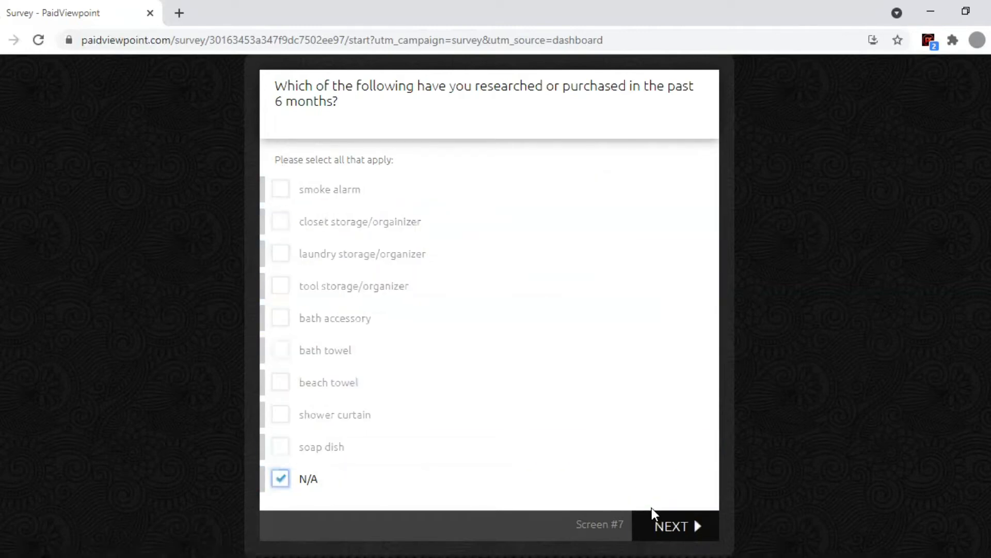
pyautogui.click(672, 526)
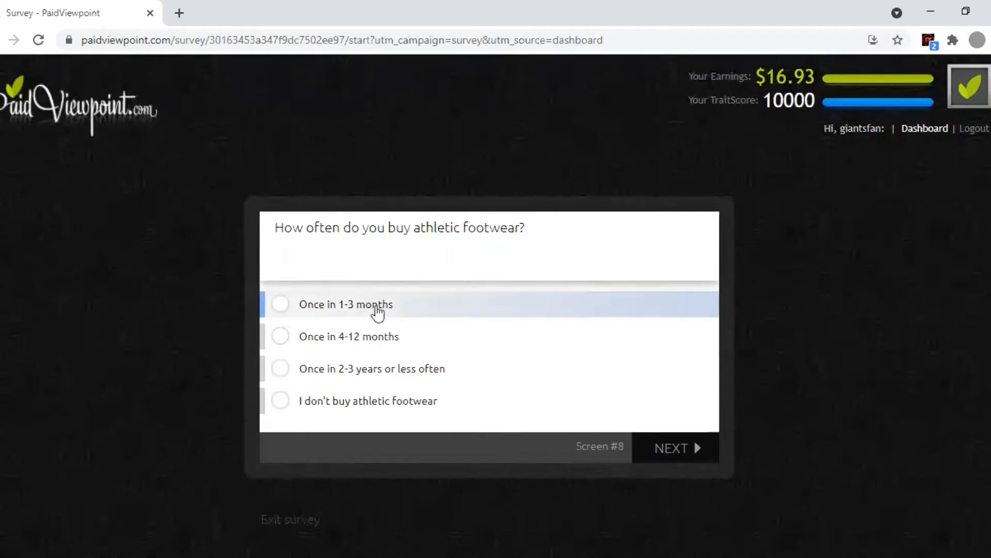
# Step: Answer footwear once in 1-3 months, no listed industries, and sole finance decision maker
pyautogui.click(280, 304)
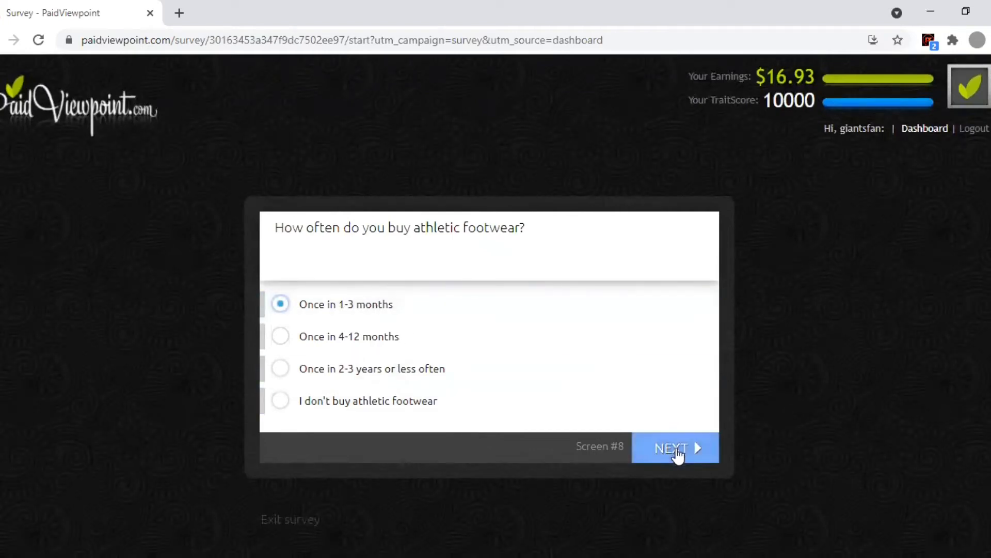
pyautogui.click(675, 448)
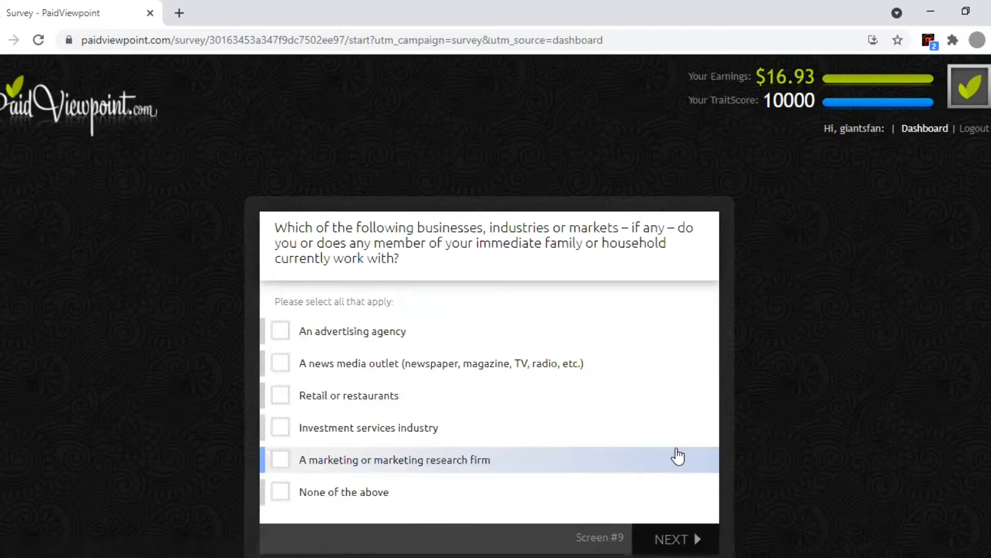
pyautogui.click(279, 491)
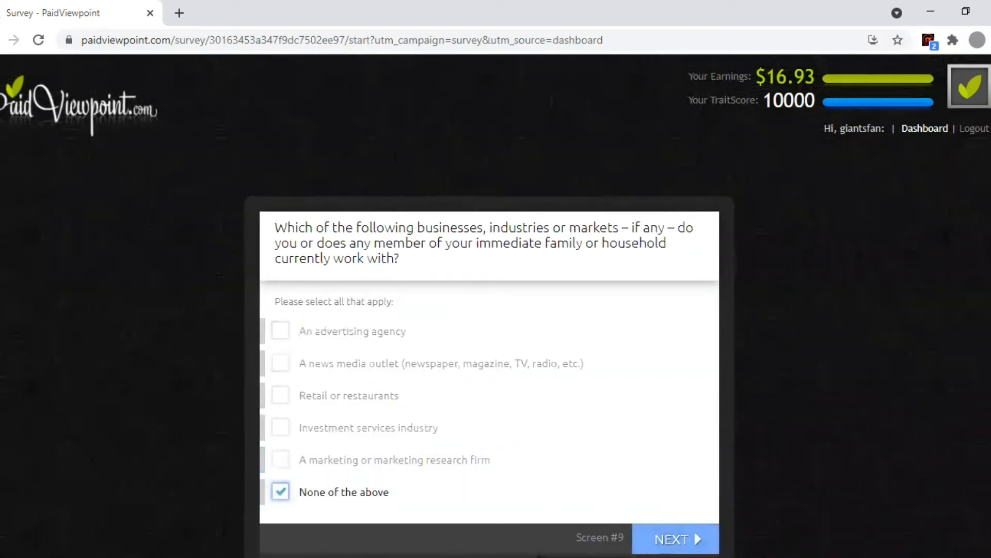
pyautogui.click(675, 538)
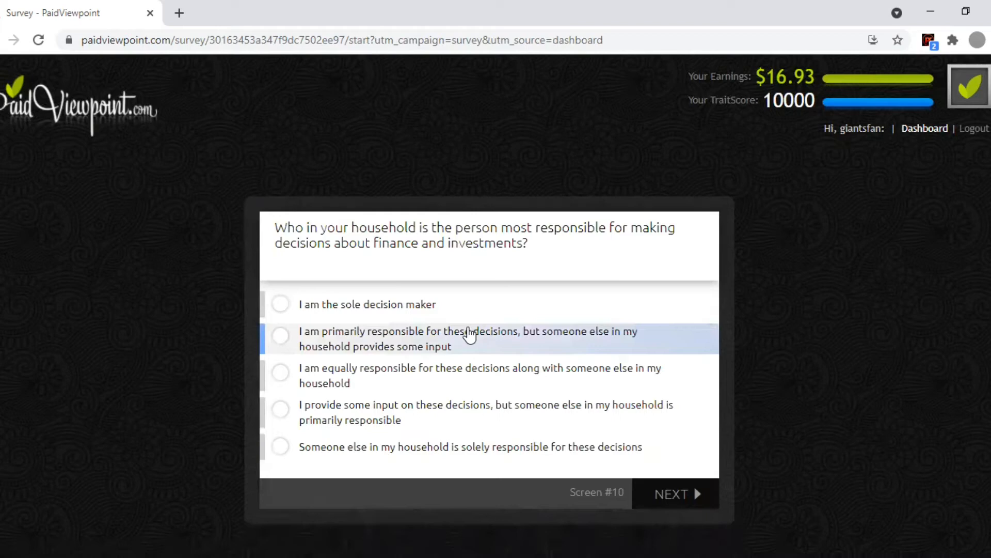
pyautogui.click(280, 304)
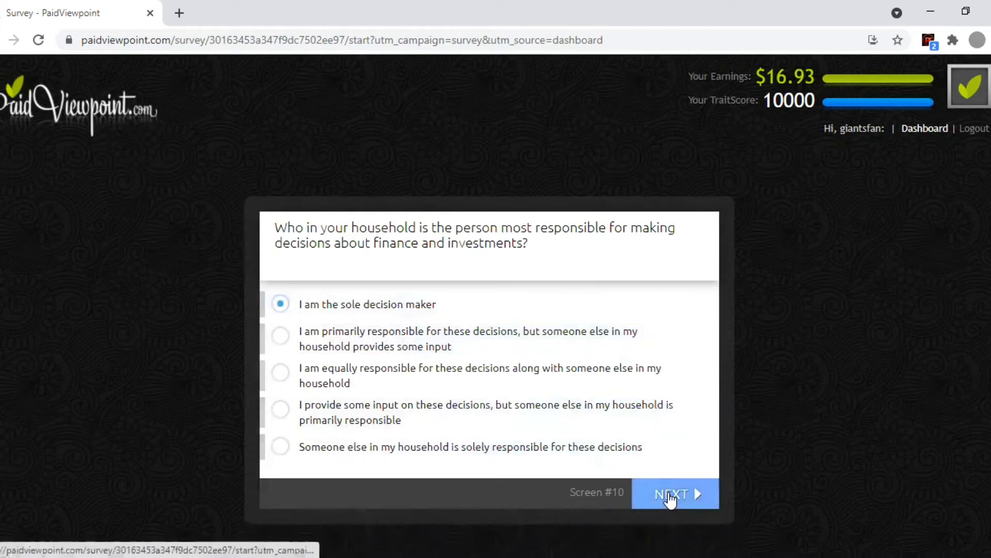
pyautogui.click(675, 493)
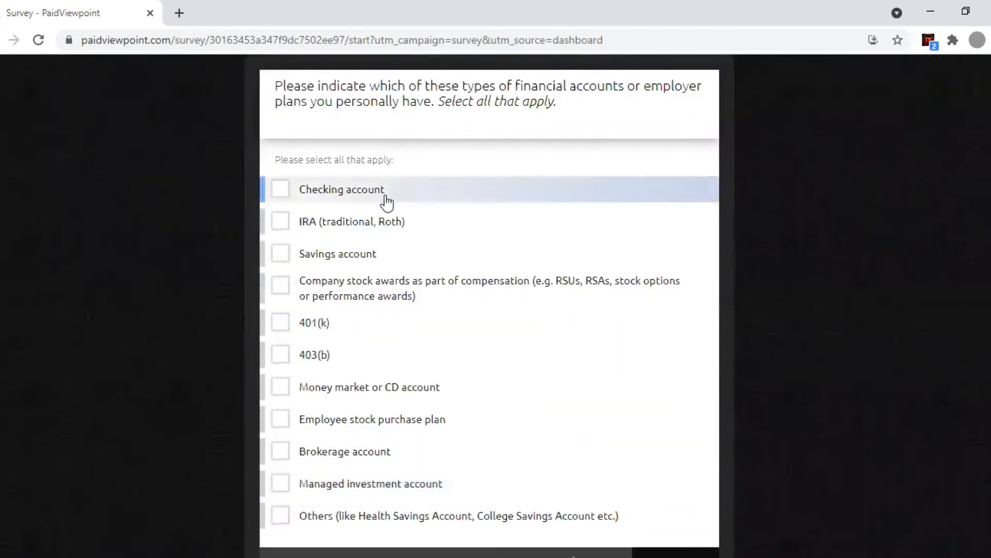
# Step: Select IRA and 401(k) as financial accounts held
pyautogui.click(280, 221)
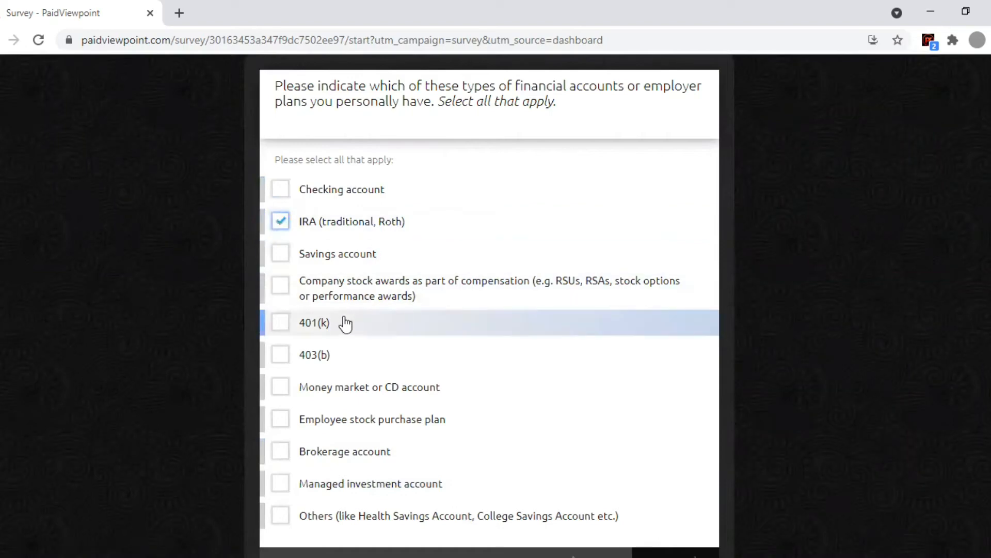
pyautogui.click(279, 323)
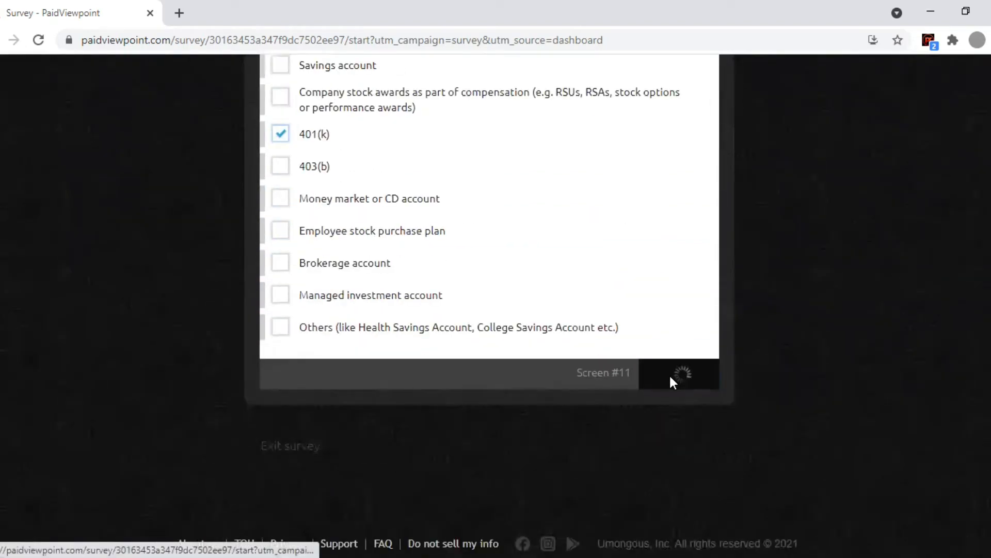
pyautogui.click(678, 372)
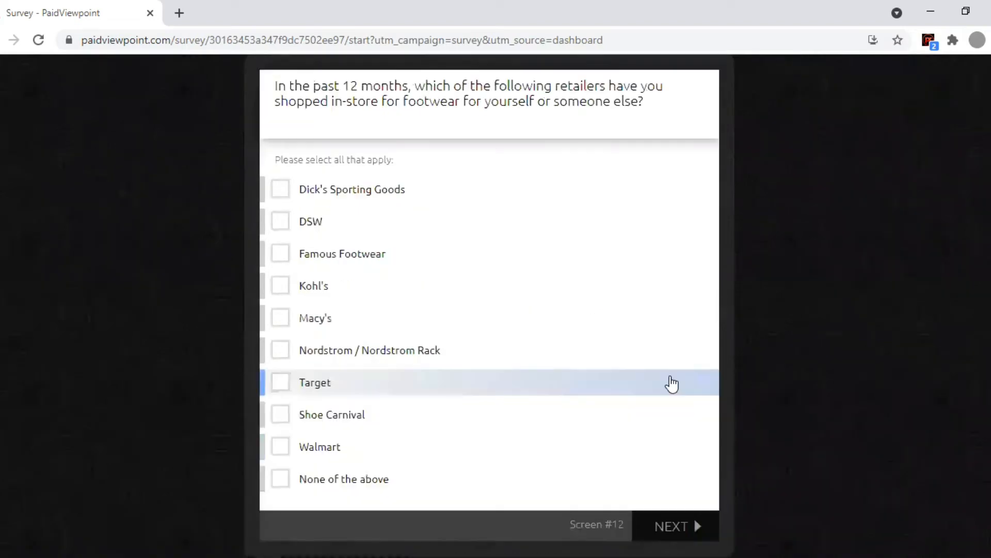
# Step: Add Walmart as a footwear retailer and answer no to voting in the recent election
pyautogui.click(280, 189)
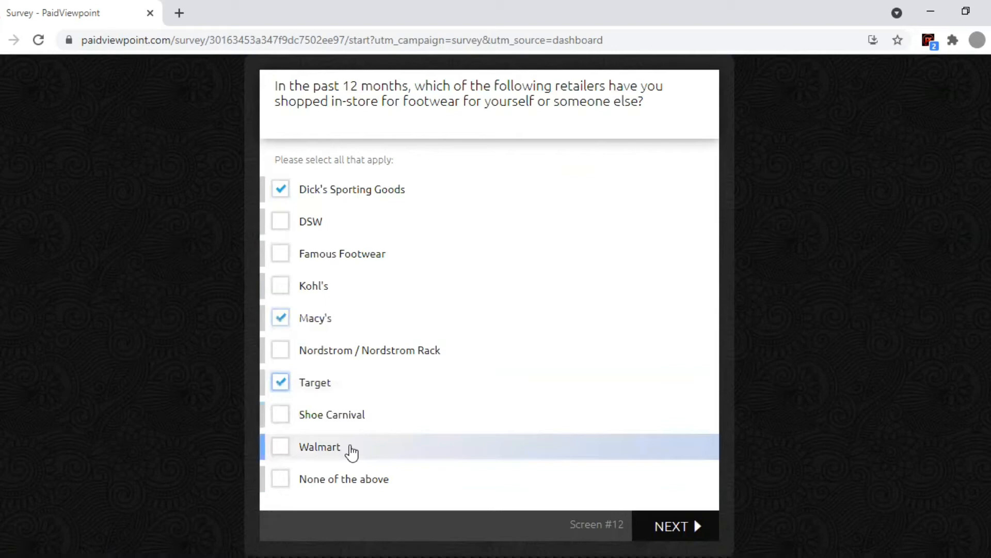
pyautogui.click(279, 445)
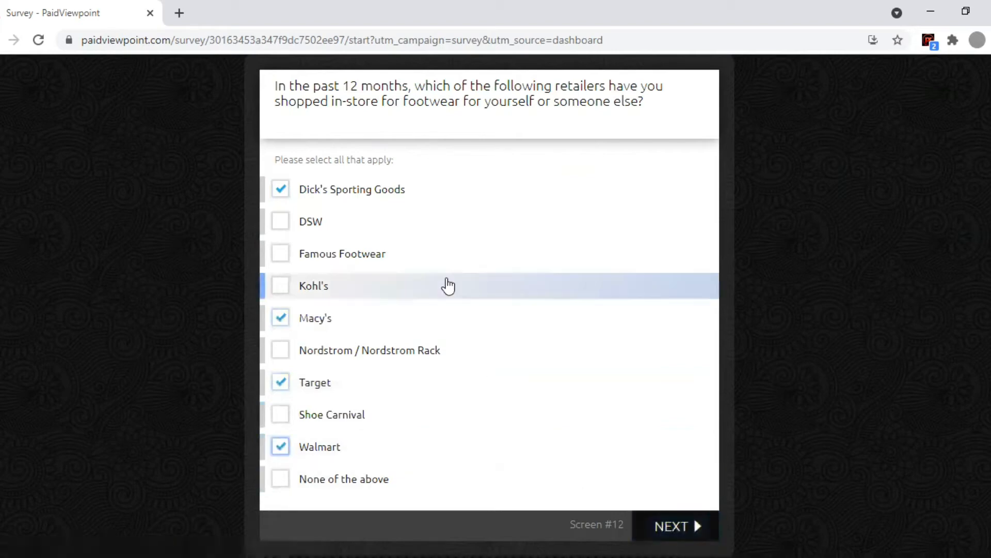
pyautogui.click(670, 525)
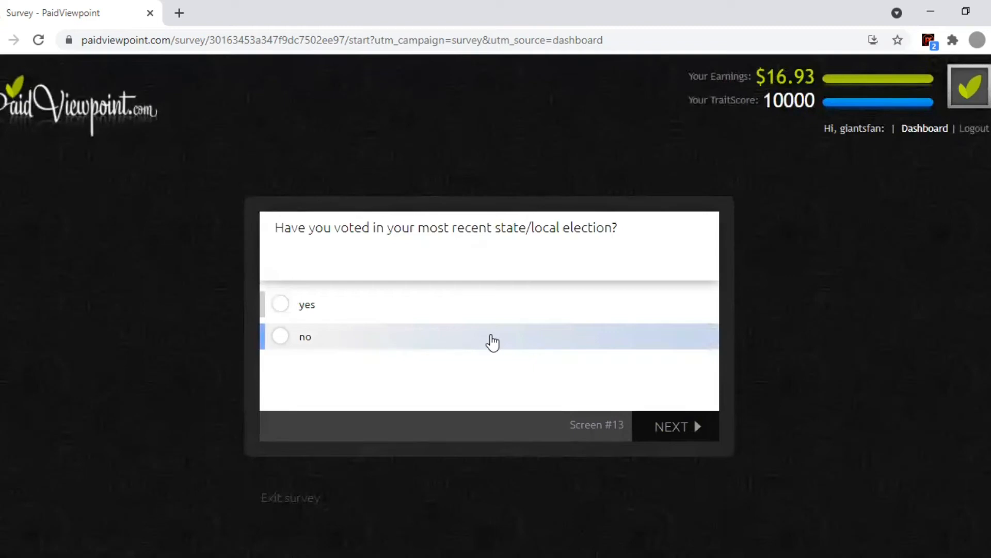
pyautogui.click(280, 336)
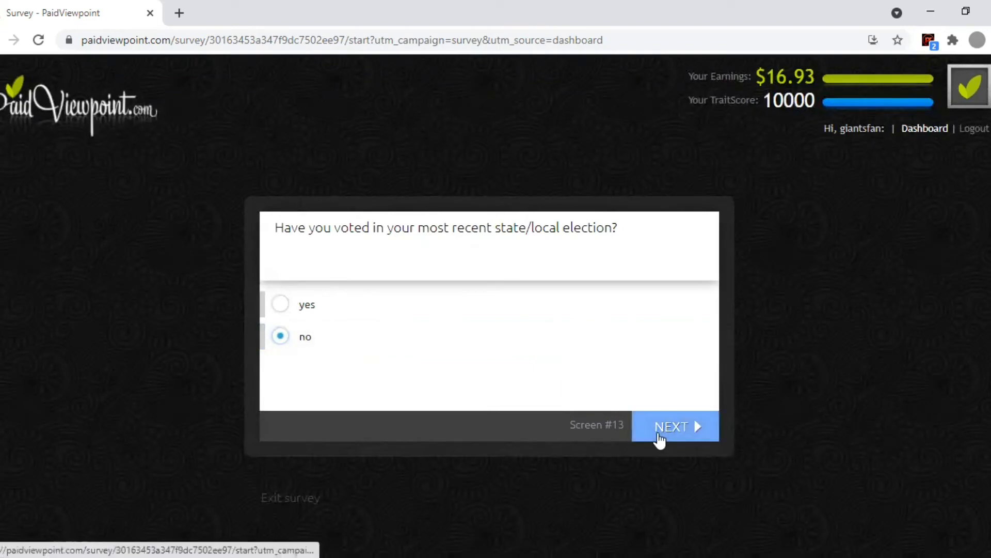
pyautogui.click(675, 425)
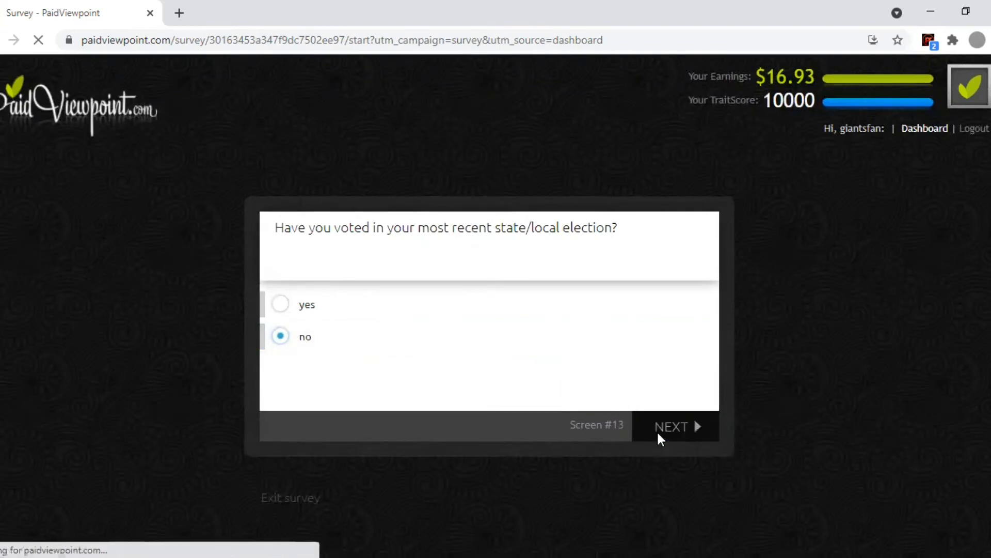
pyautogui.click(675, 426)
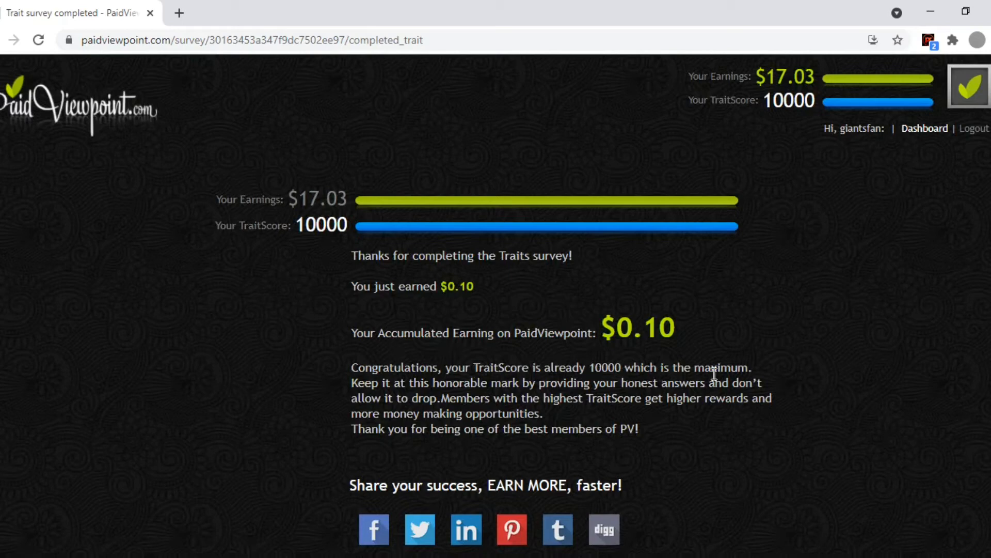
pyautogui.moveTo(411, 395)
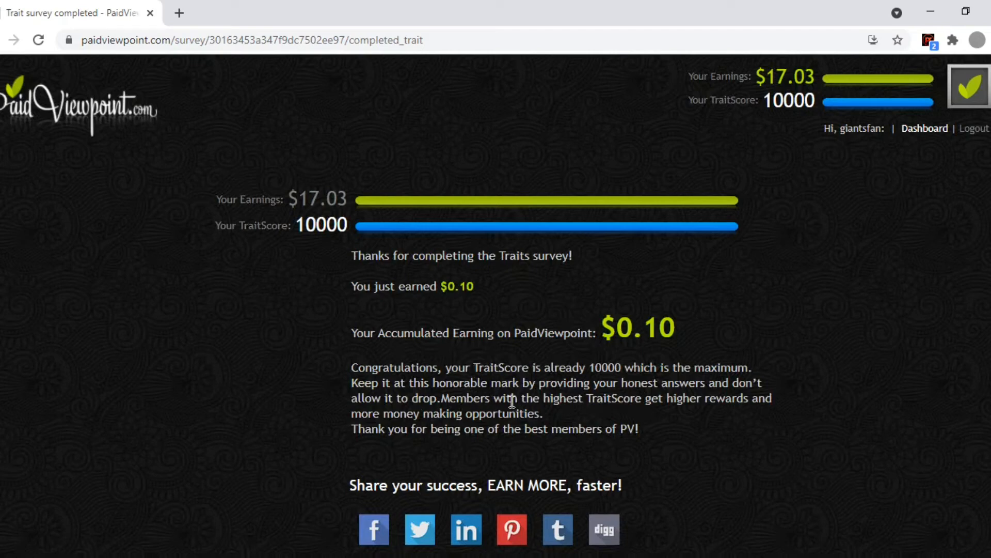
pyautogui.moveTo(625, 402)
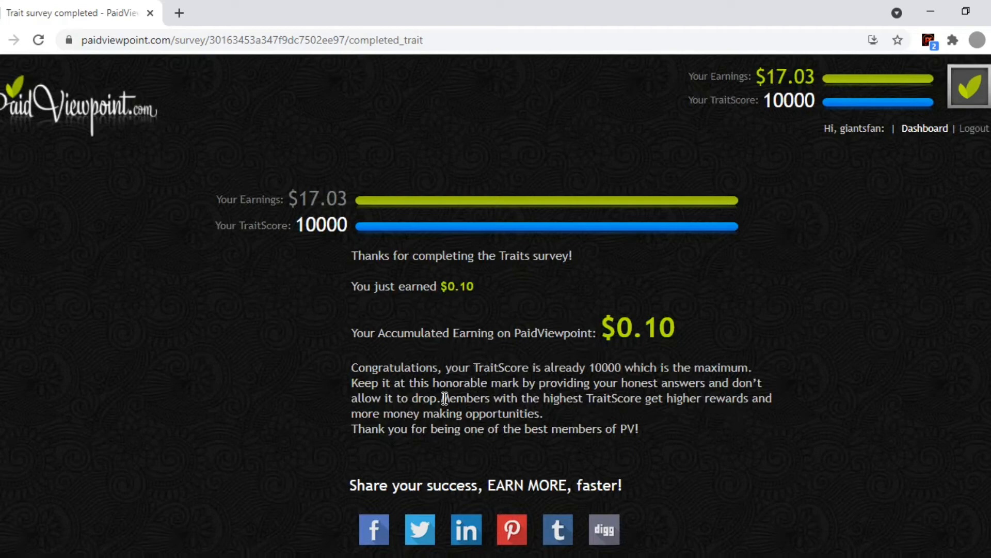
pyautogui.moveTo(925, 129)
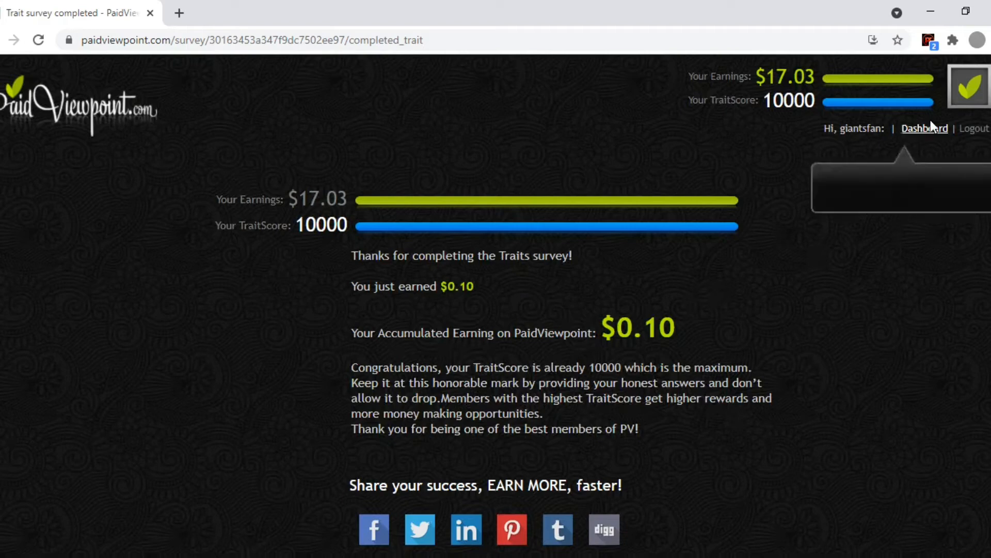
# Step: Go from the Traits survey completion page back to the dashboard
pyautogui.click(924, 129)
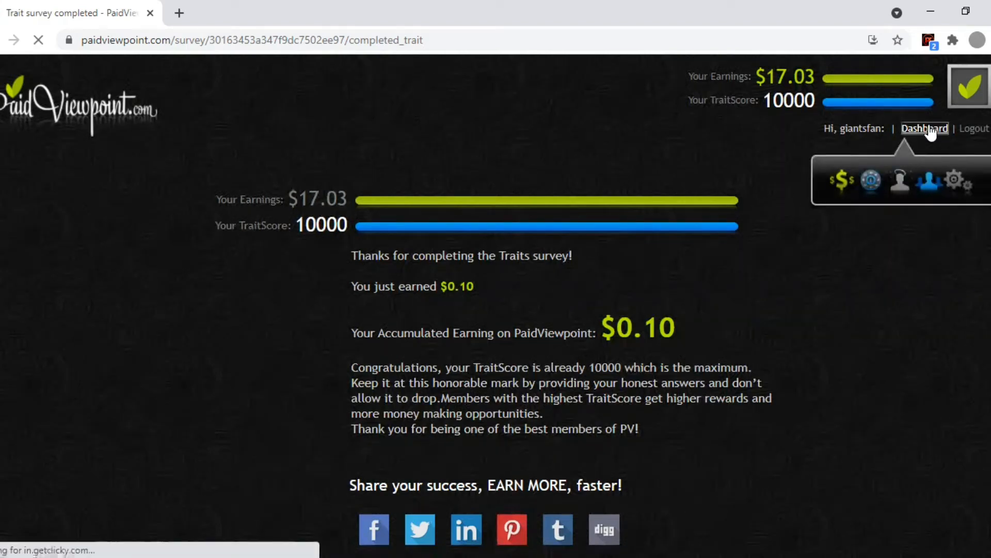
# Step: View the My demographics profile page, then return to the dashboard
pyautogui.click(923, 129)
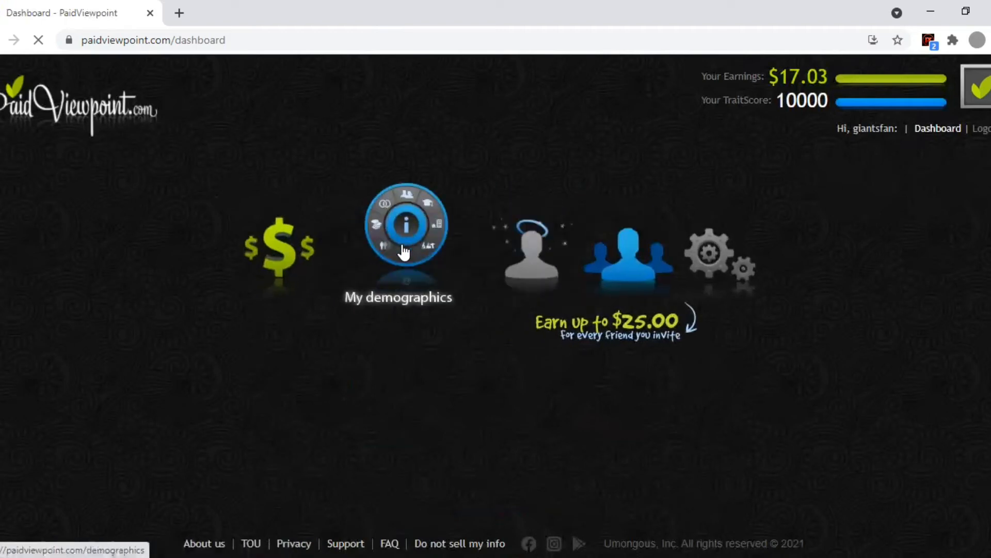
pyautogui.click(406, 225)
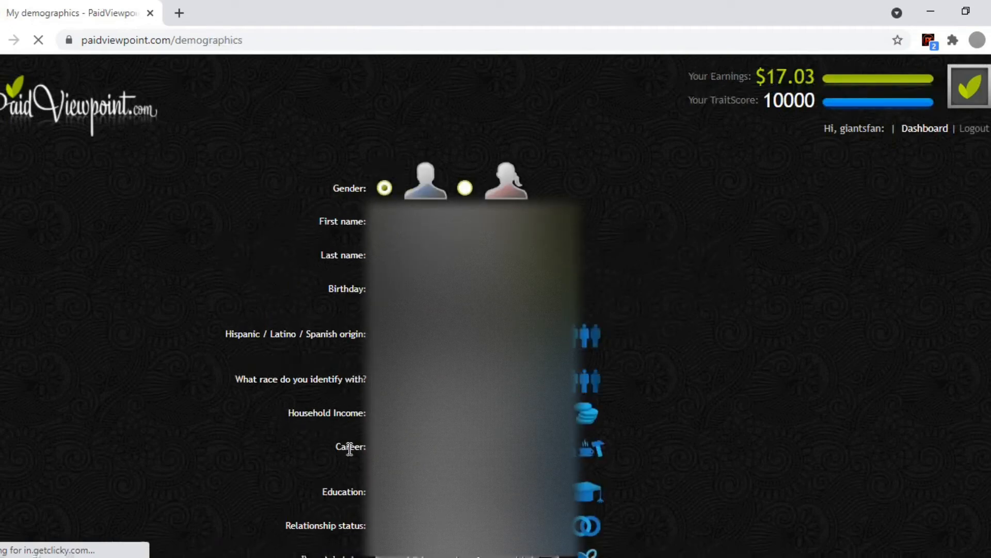
pyautogui.moveTo(705, 457)
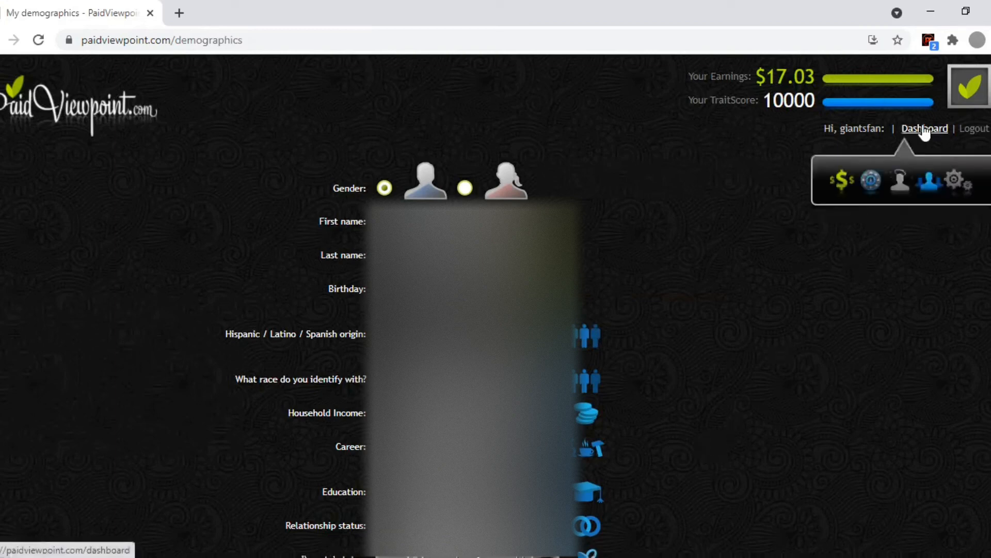
pyautogui.click(924, 129)
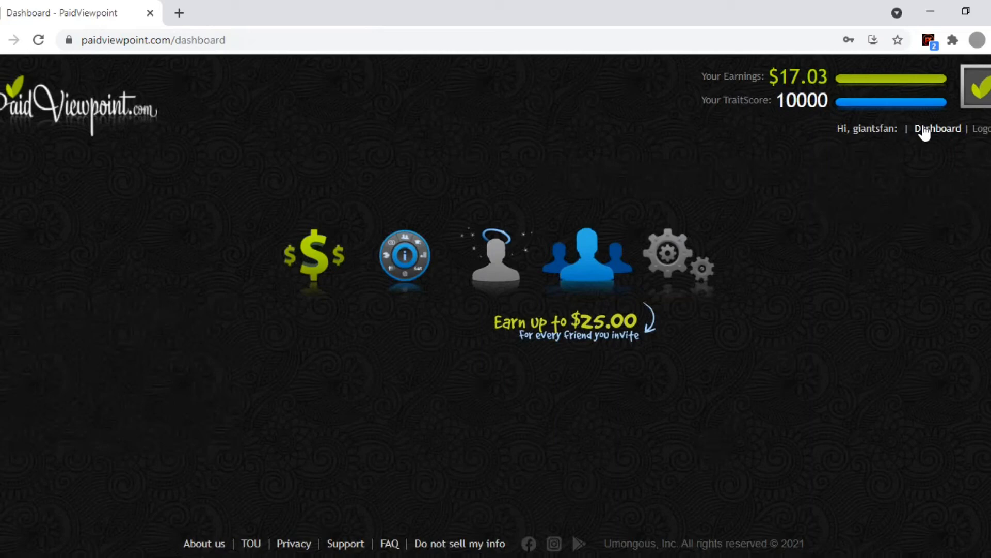
pyautogui.moveTo(509, 185)
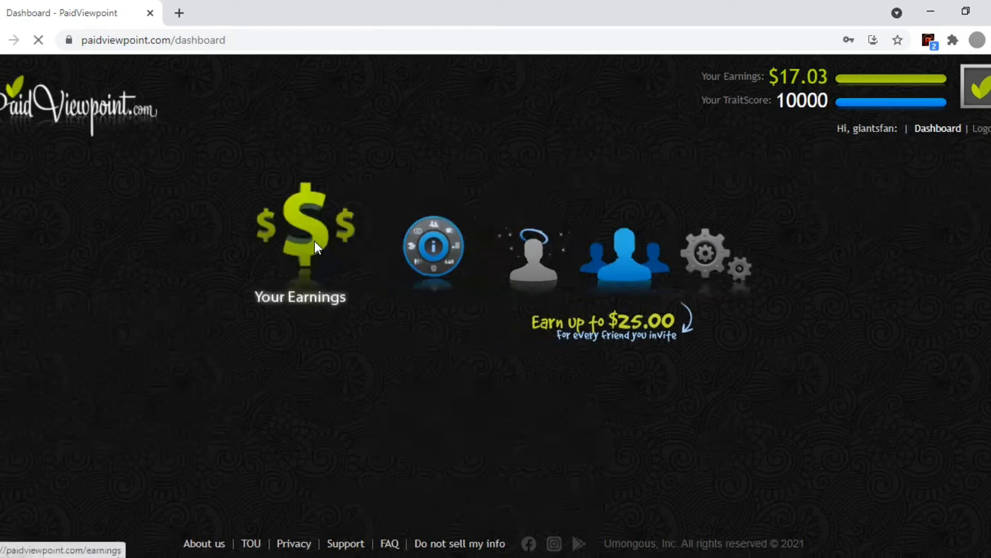
# Step: Open Your Earnings and scroll to the Choose your reward options
pyautogui.click(305, 234)
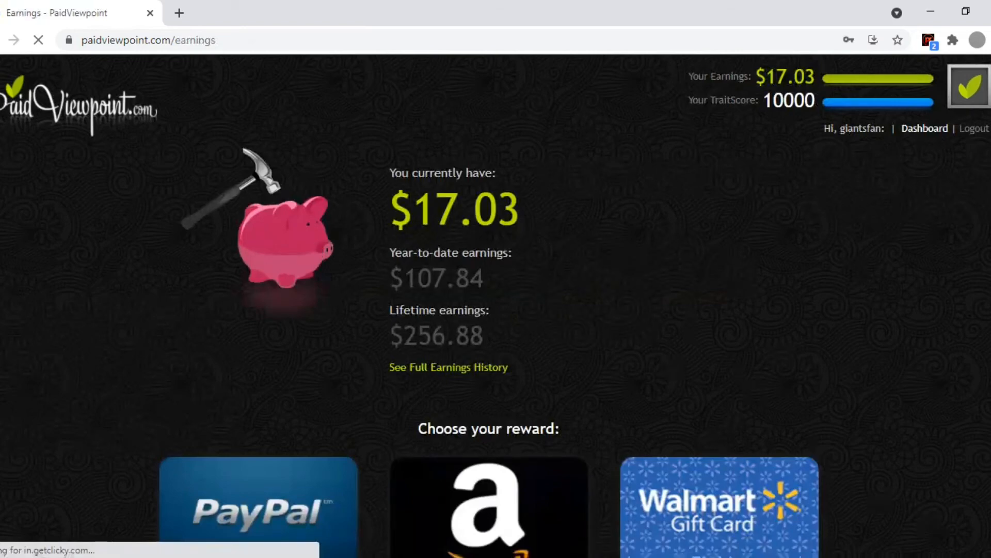
pyautogui.scroll(-3)
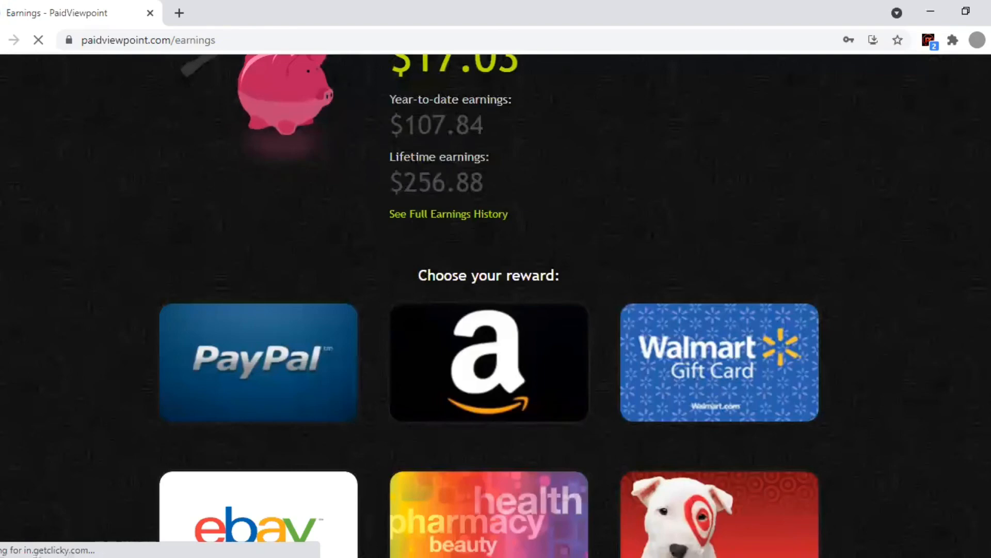
pyautogui.scroll(-3)
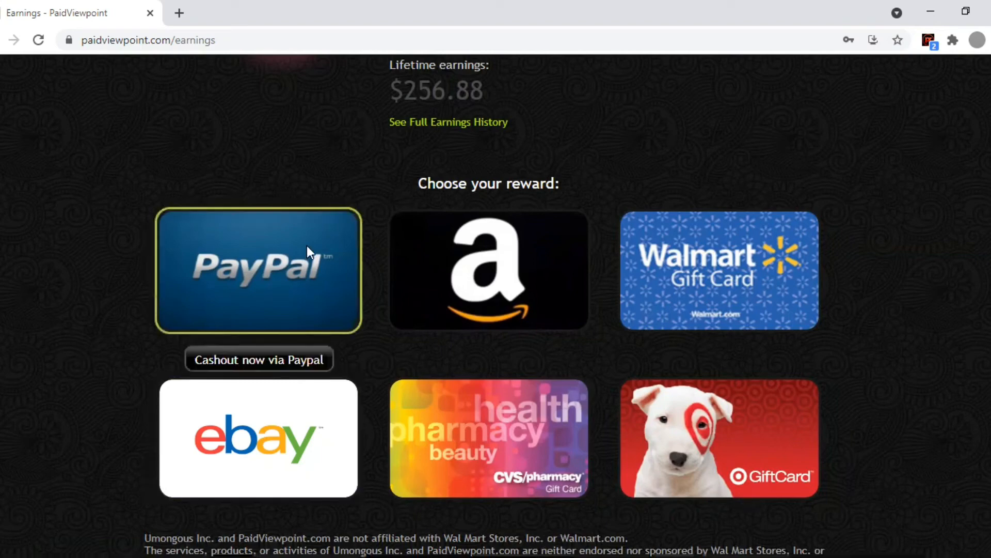
pyautogui.moveTo(258, 359)
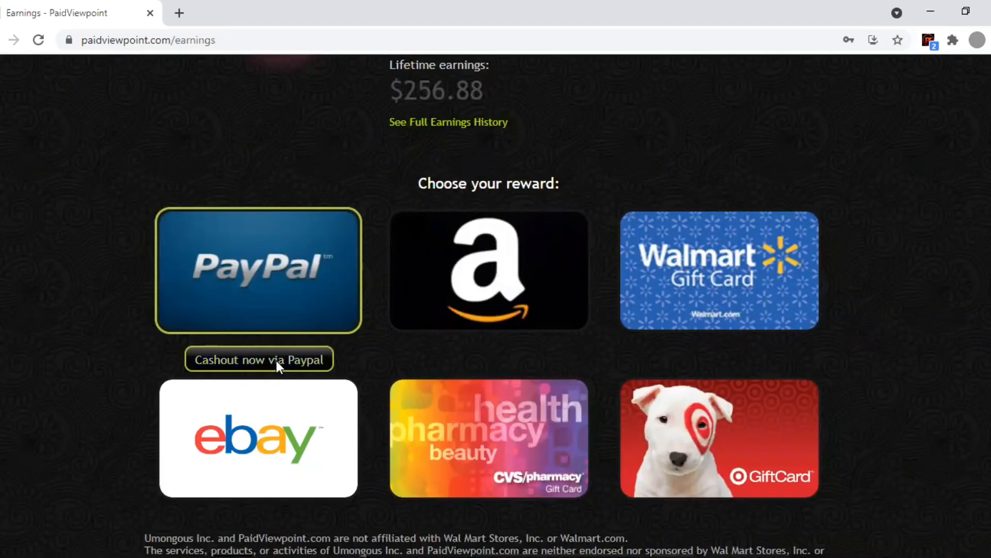
# Step: Cash out the $17.03 balance via PayPal and view the congratulations notice
pyautogui.click(259, 359)
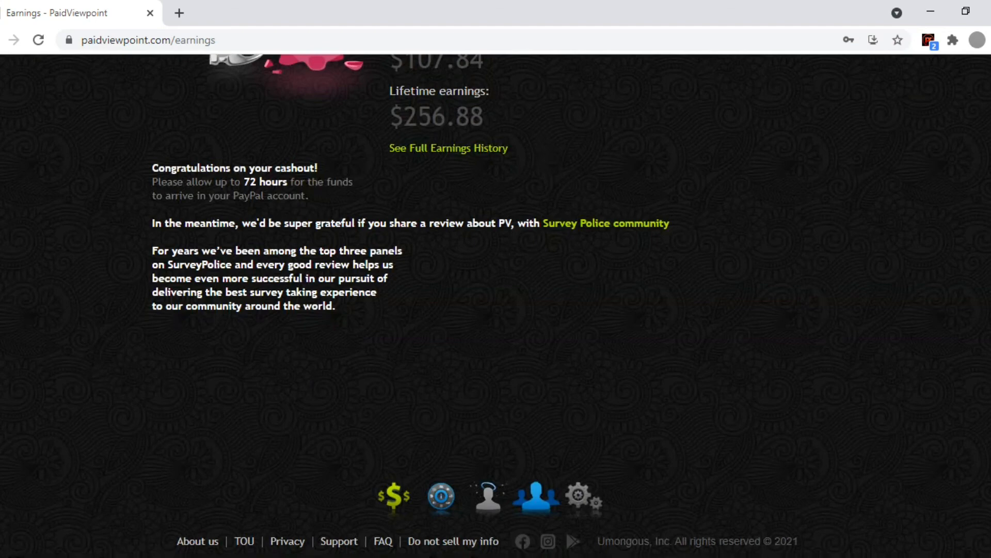
pyautogui.scroll(3)
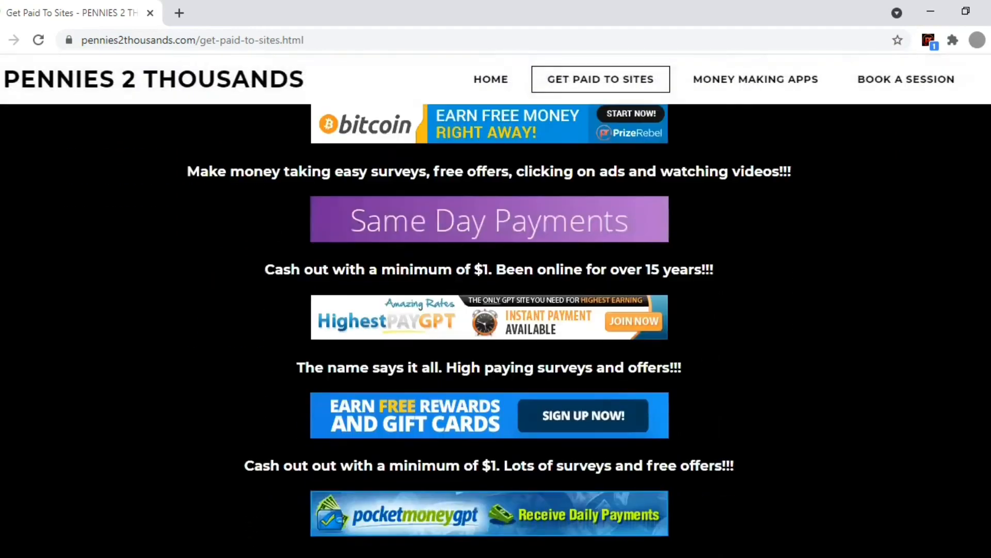
# Step: Scroll through the Pennies 2 Thousands list of free money-making sites
pyautogui.scroll(-3)
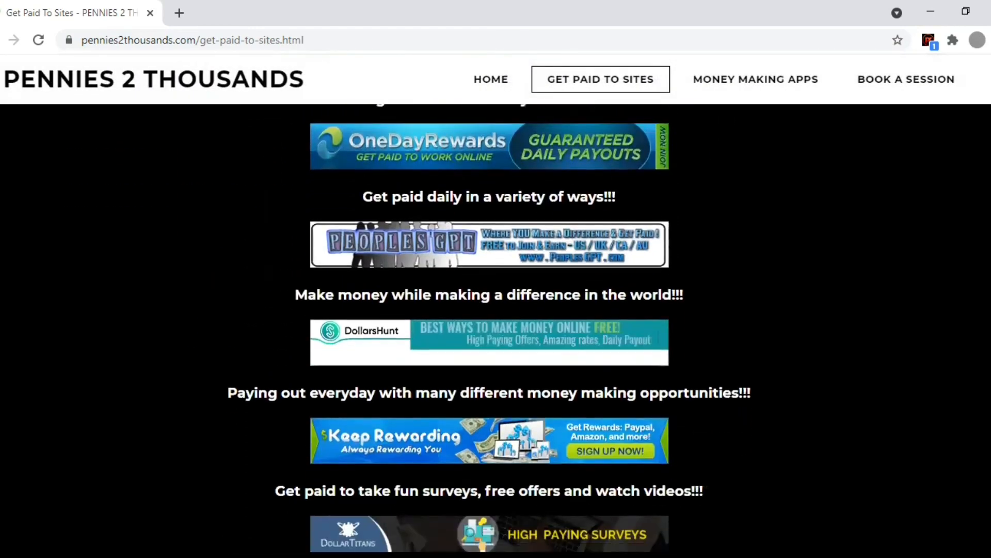
pyautogui.scroll(-3)
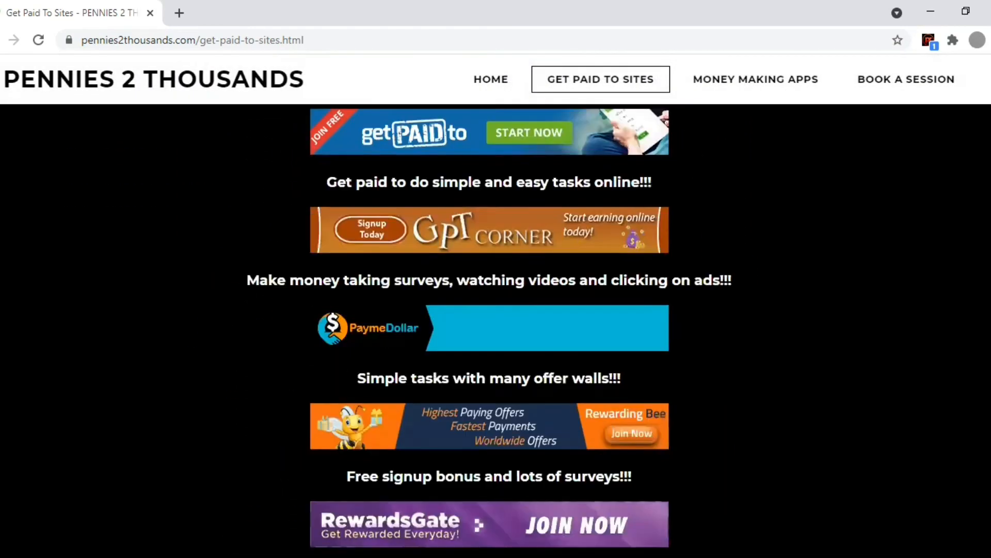
pyautogui.scroll(-3)
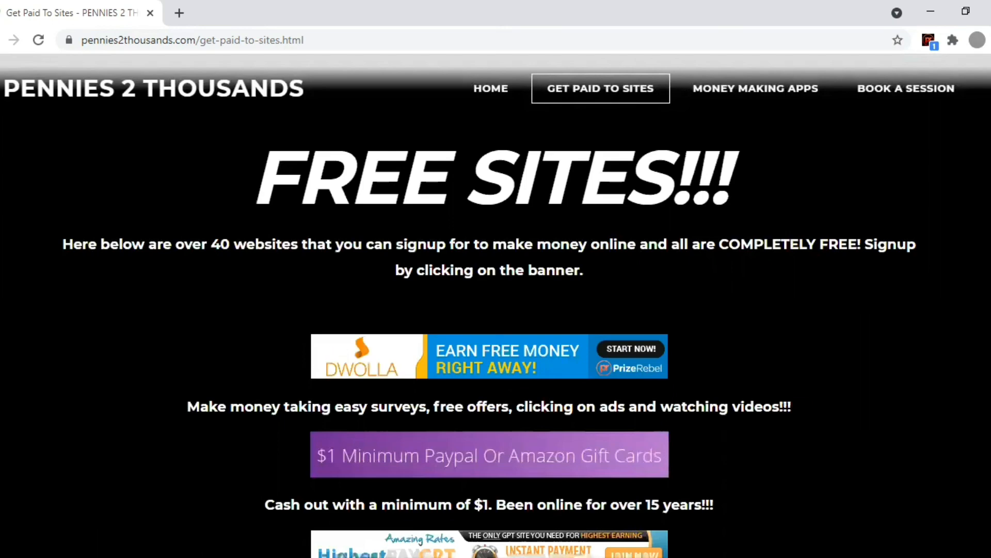
# Step: Open the Book a Session page for $75 one-on-one coaching
pyautogui.click(906, 88)
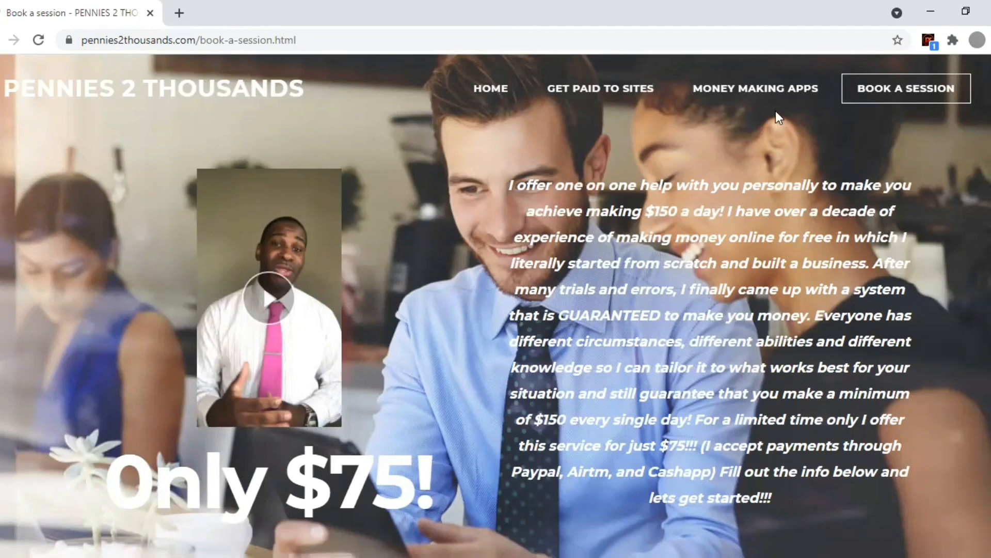
pyautogui.moveTo(715, 107)
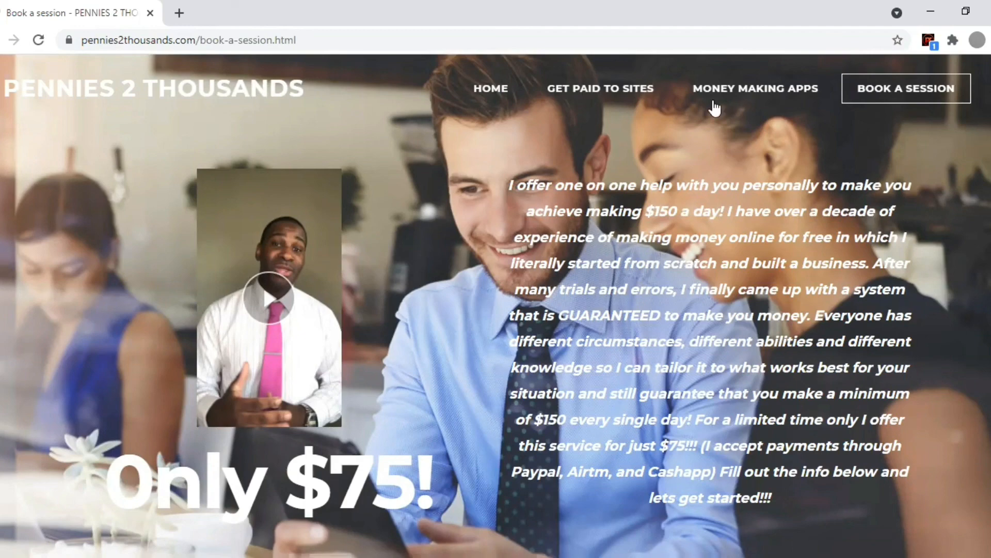